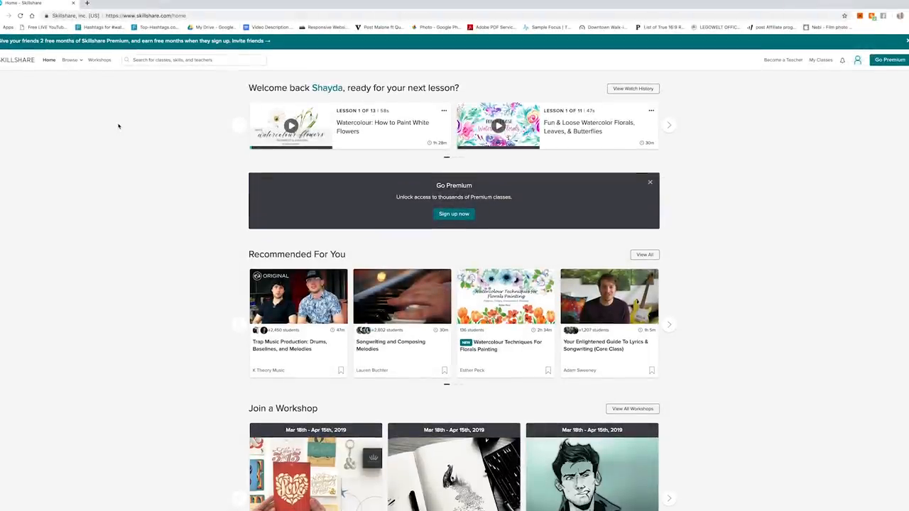
Open the Browse menu to show the Creative, Business, Technology and Lifestyle categories
left_click(69, 59)
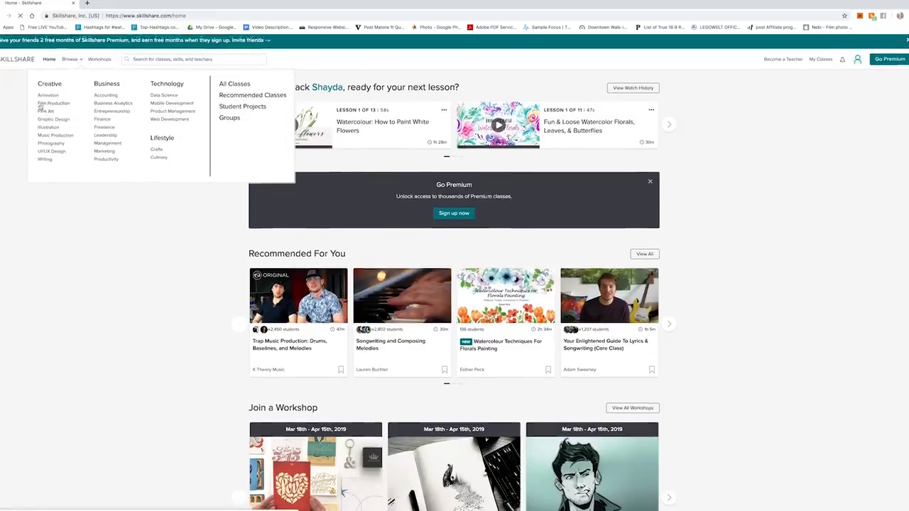
Go to the Fine Art category page and scroll through its popular classes
left_click(45, 111)
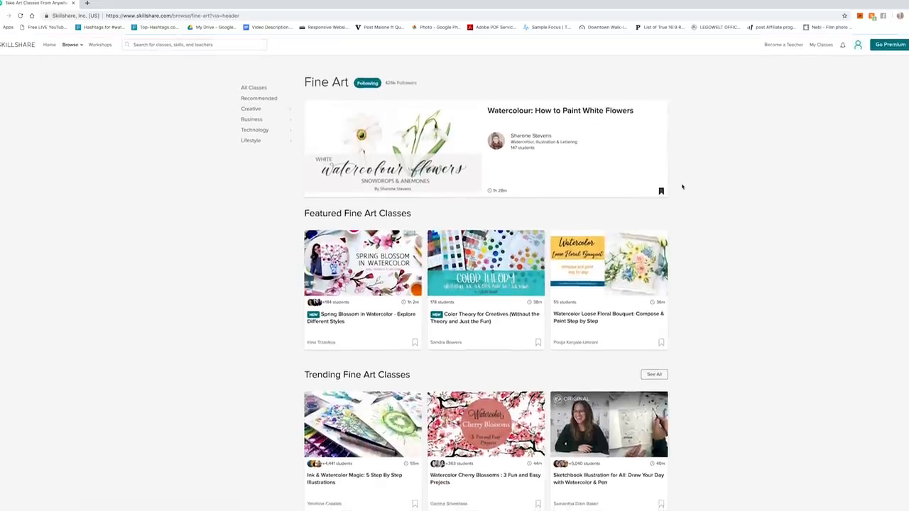
scroll("down", 3)
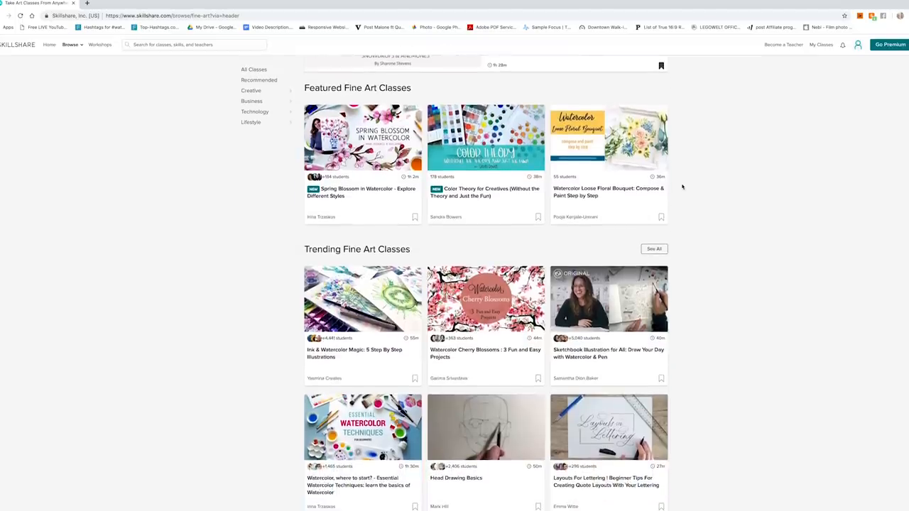
mouse_move(609, 138)
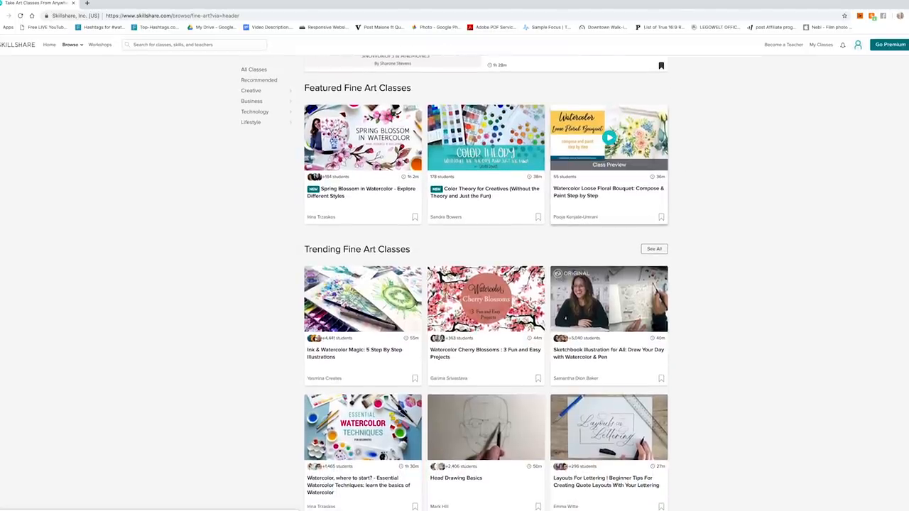
mouse_move(486, 138)
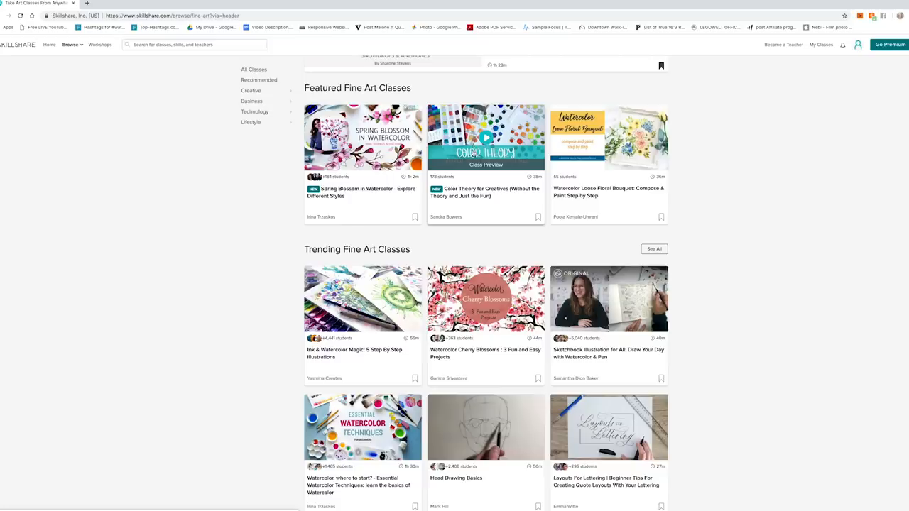
scroll("down", 3)
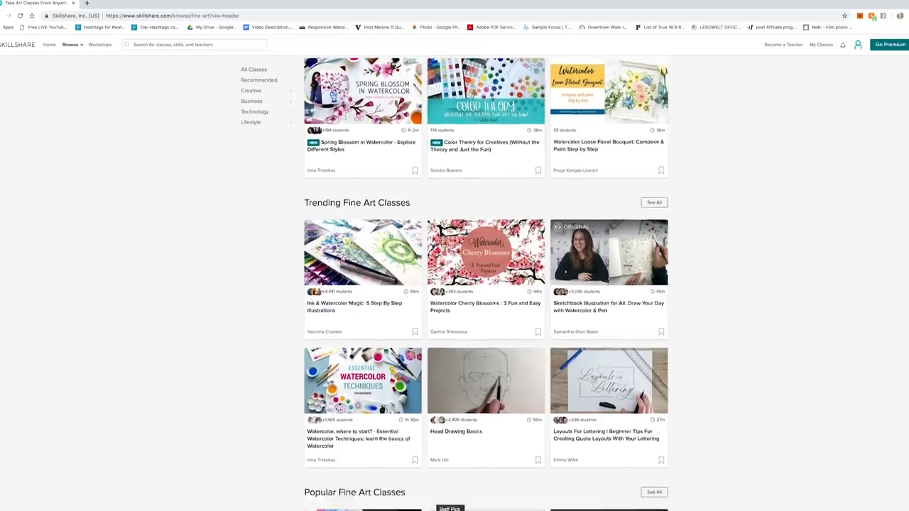
scroll("down", 3)
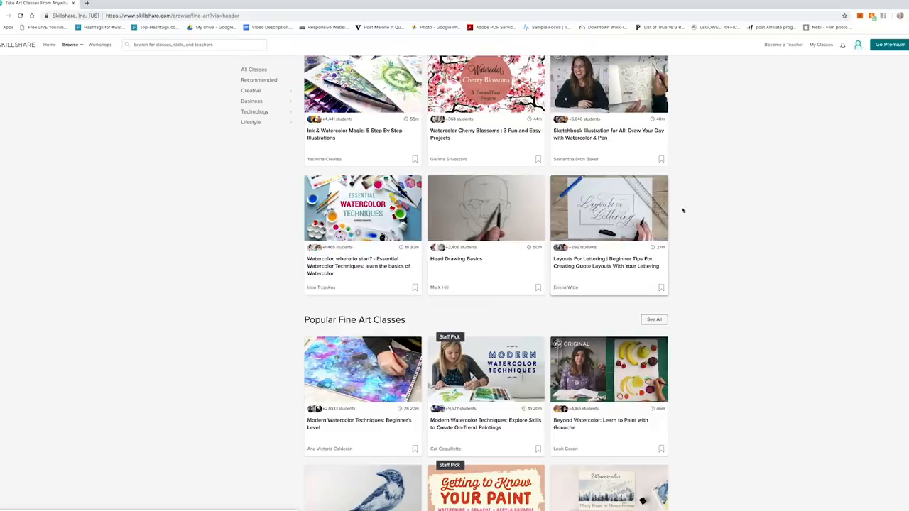
mouse_move(670, 208)
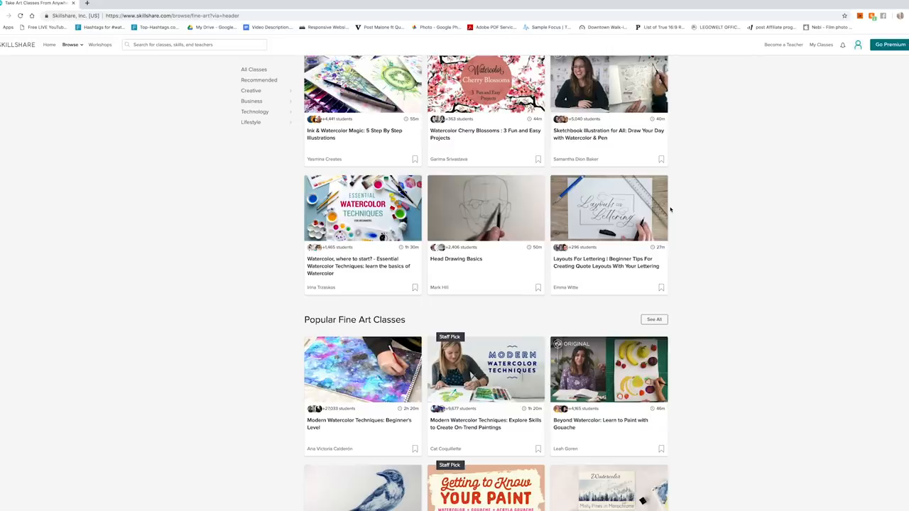
Scroll down to Popular skills in Fine Art and open Watercolors
scroll("down", 3)
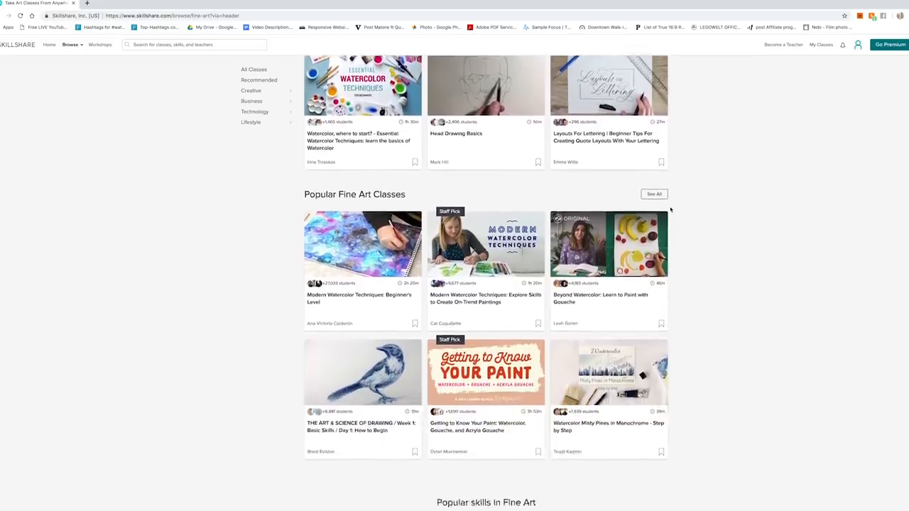
scroll("down", 3)
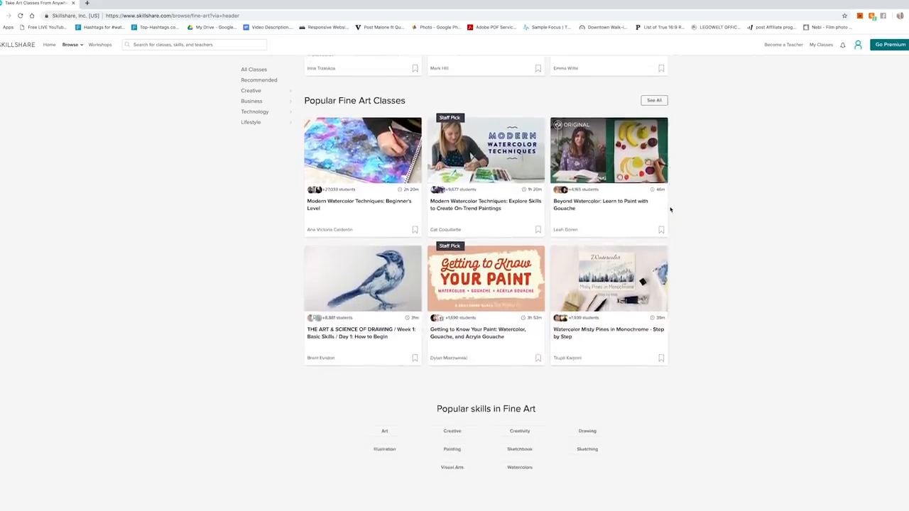
scroll("down", 3)
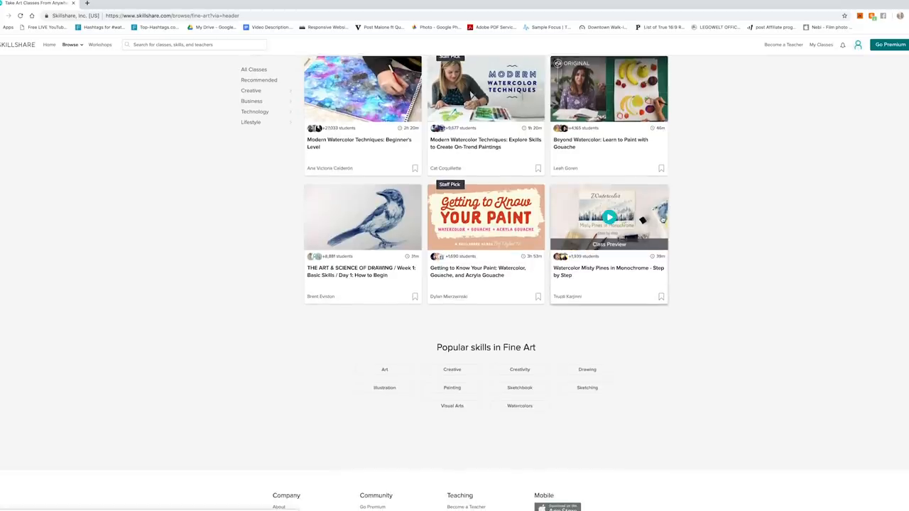
mouse_move(655, 346)
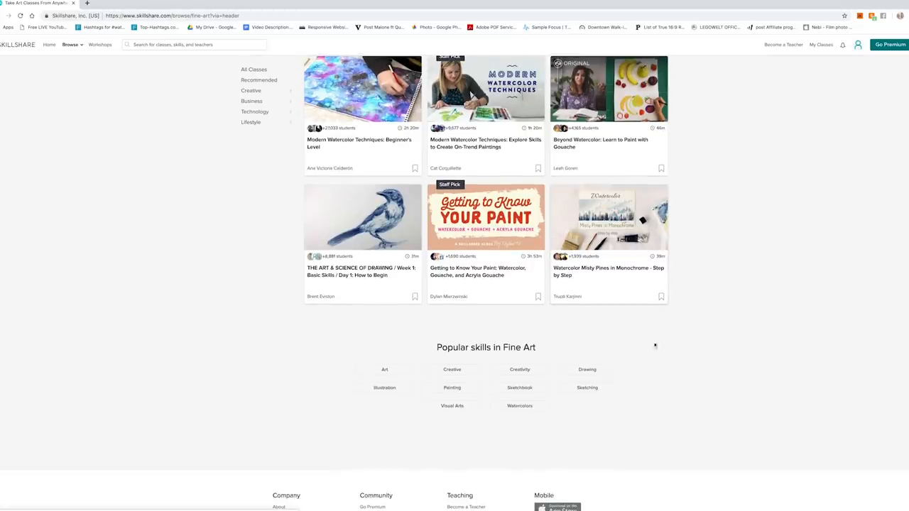
mouse_move(598, 405)
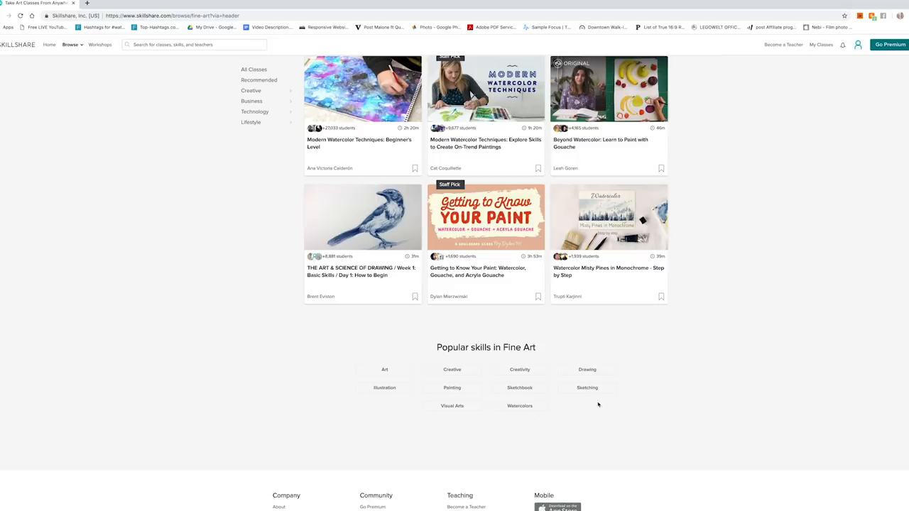
left_click(520, 406)
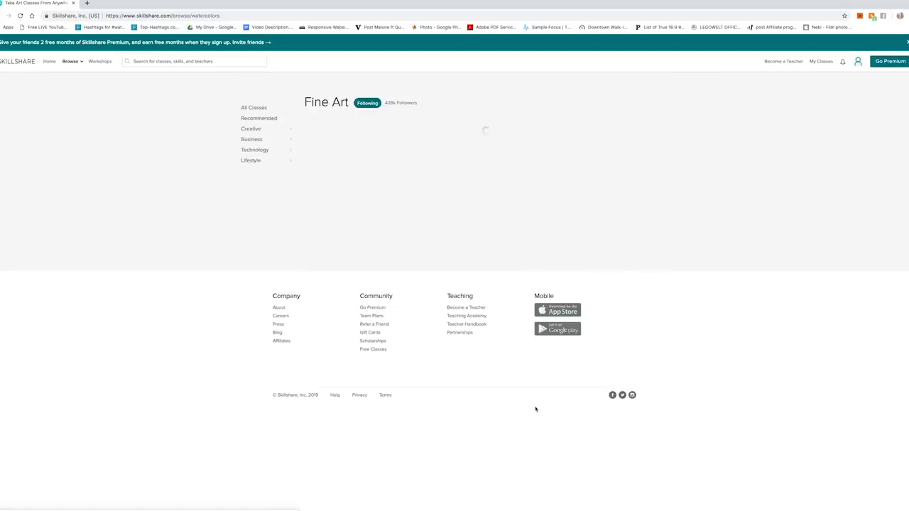